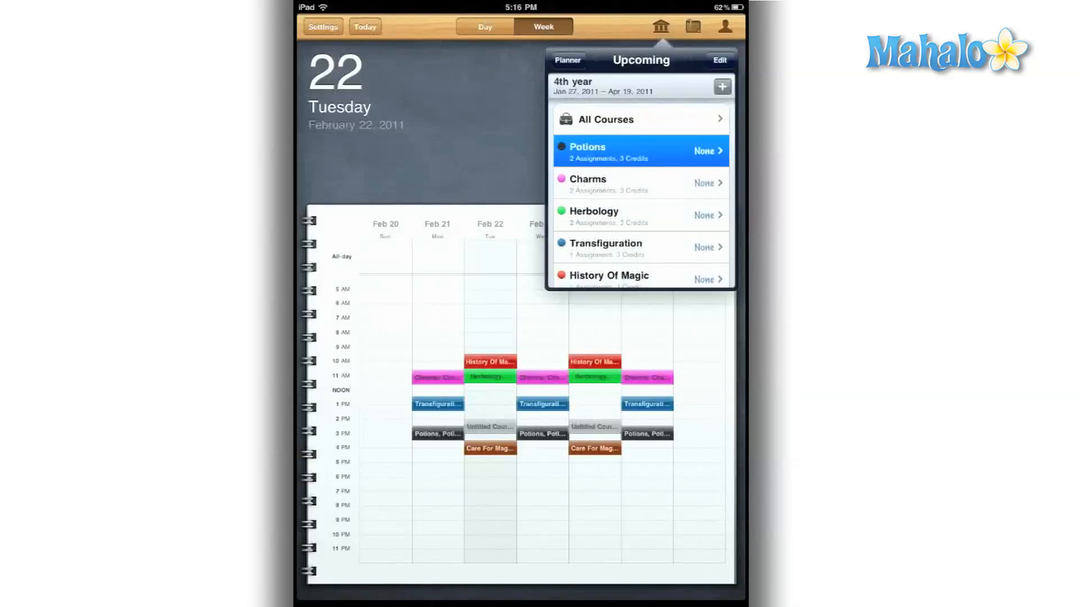
Check Potions' colour options and Herbology's schedule, then view the semester list with GPA
click(592, 150)
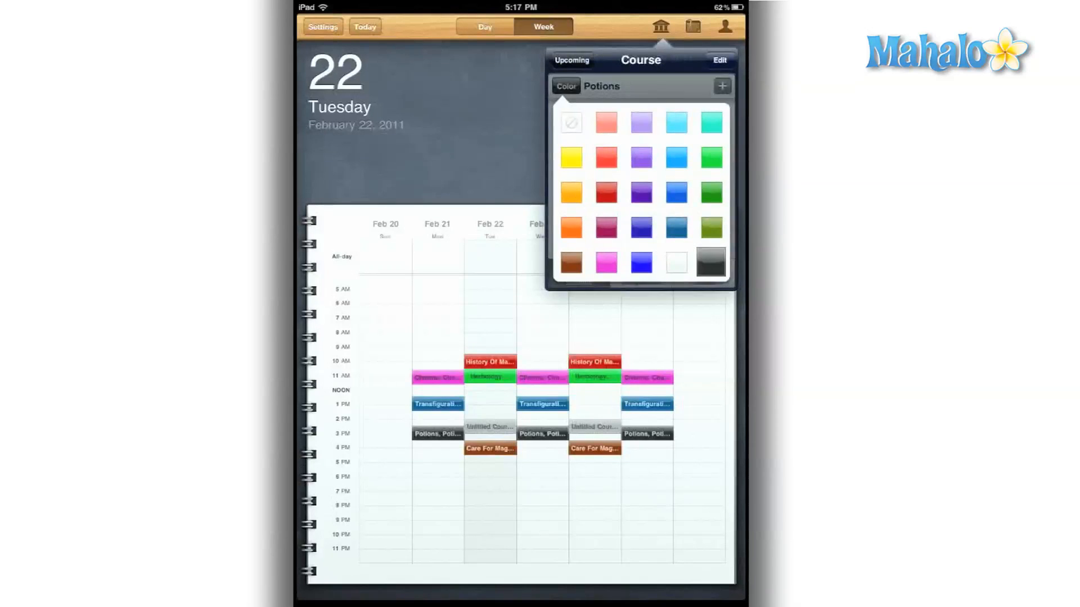
click(571, 60)
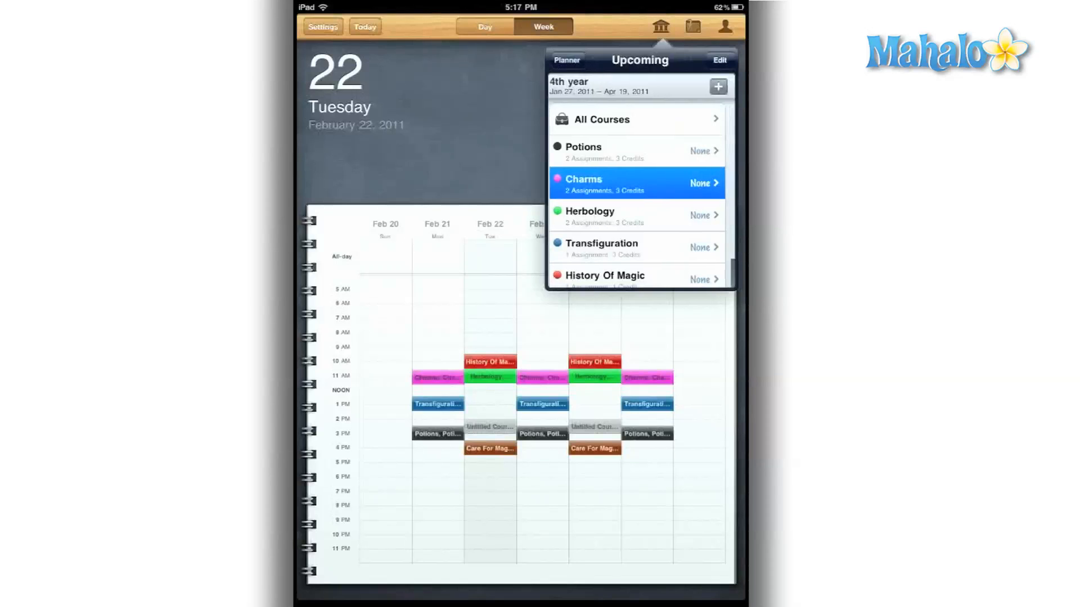
click(634, 184)
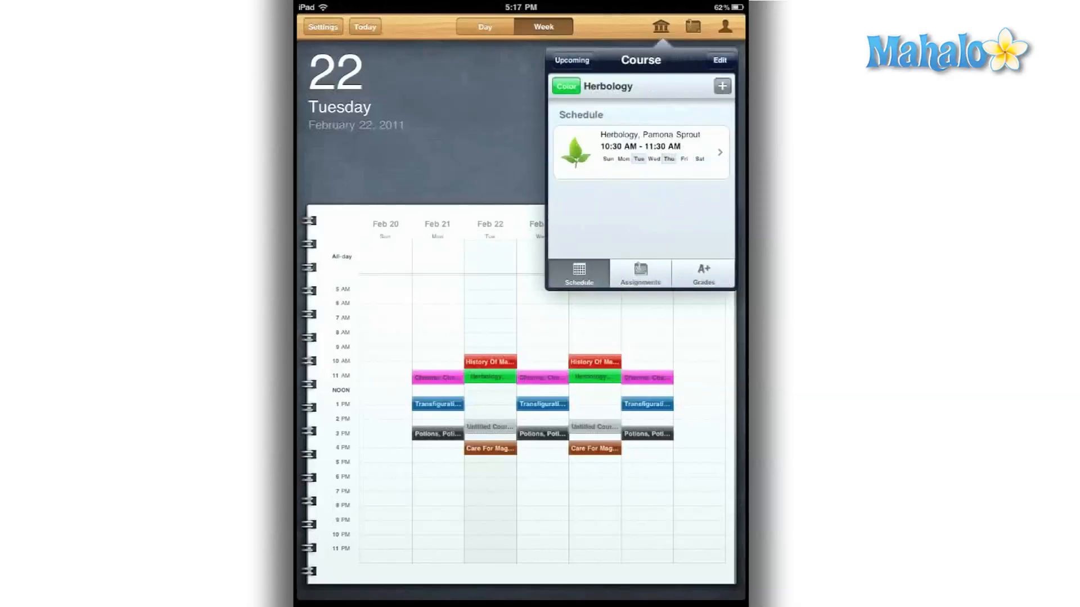
click(567, 85)
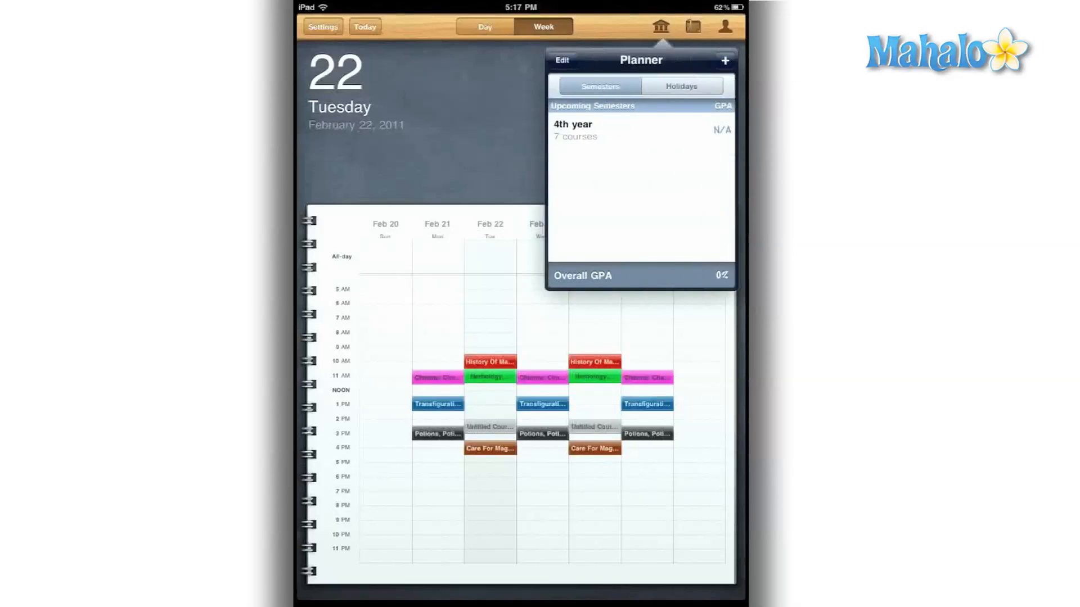
click(724, 27)
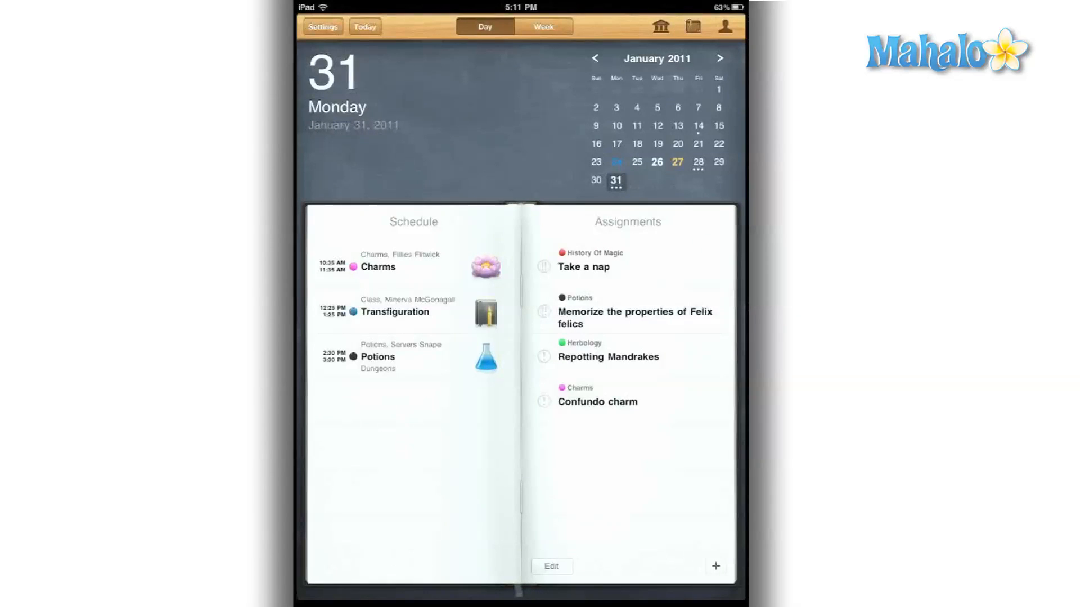
Change the 'Take a nap' assignment's priority from High to Normal
click(583, 267)
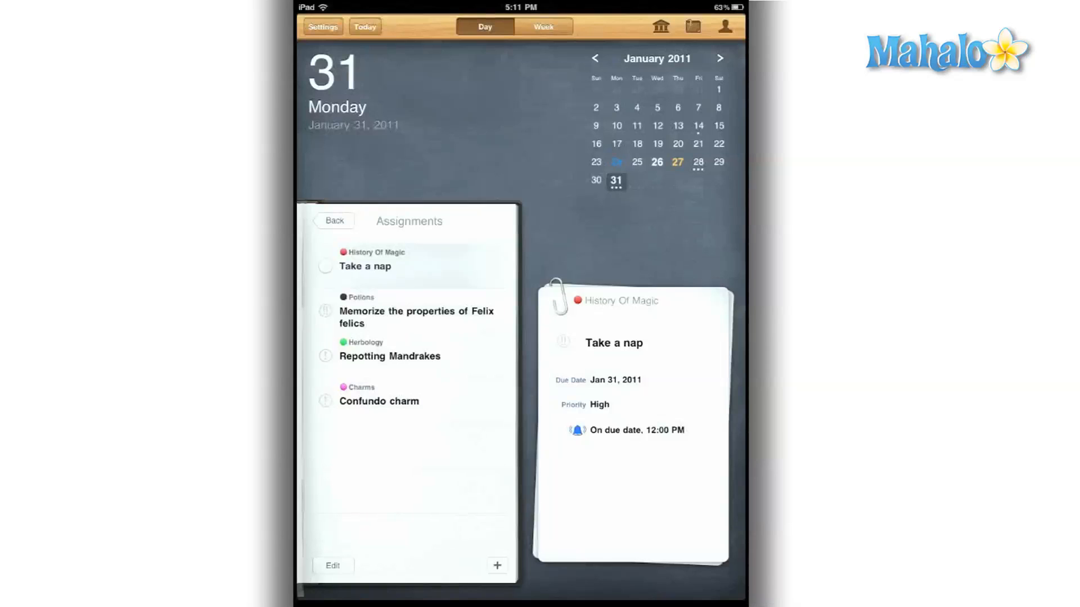
click(599, 405)
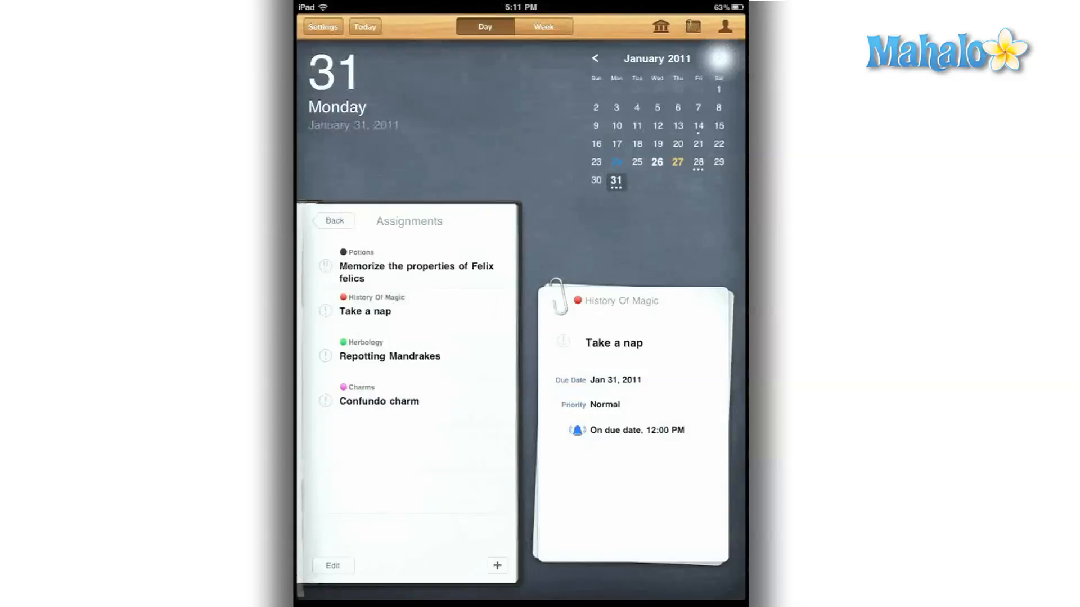
click(720, 58)
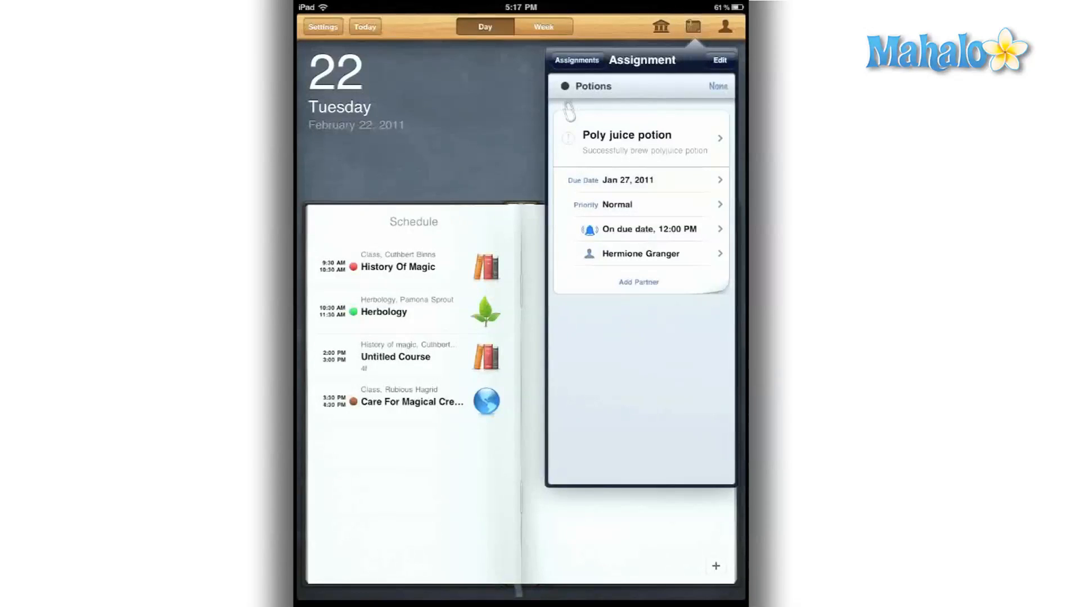
Set 'Poly juice potion' to High priority and return to the Current assignments list
click(640, 205)
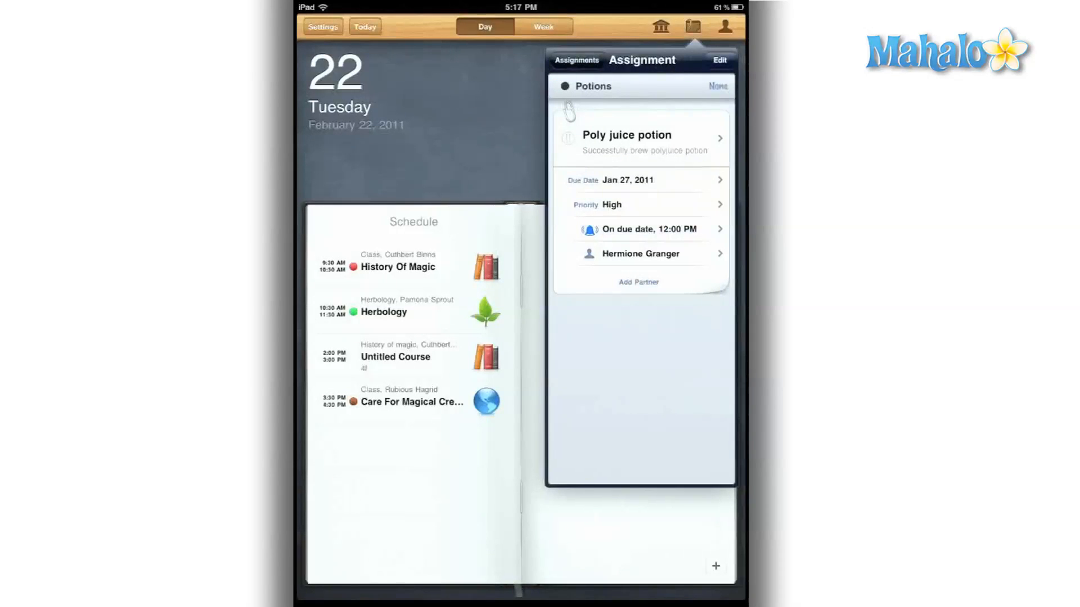
click(576, 60)
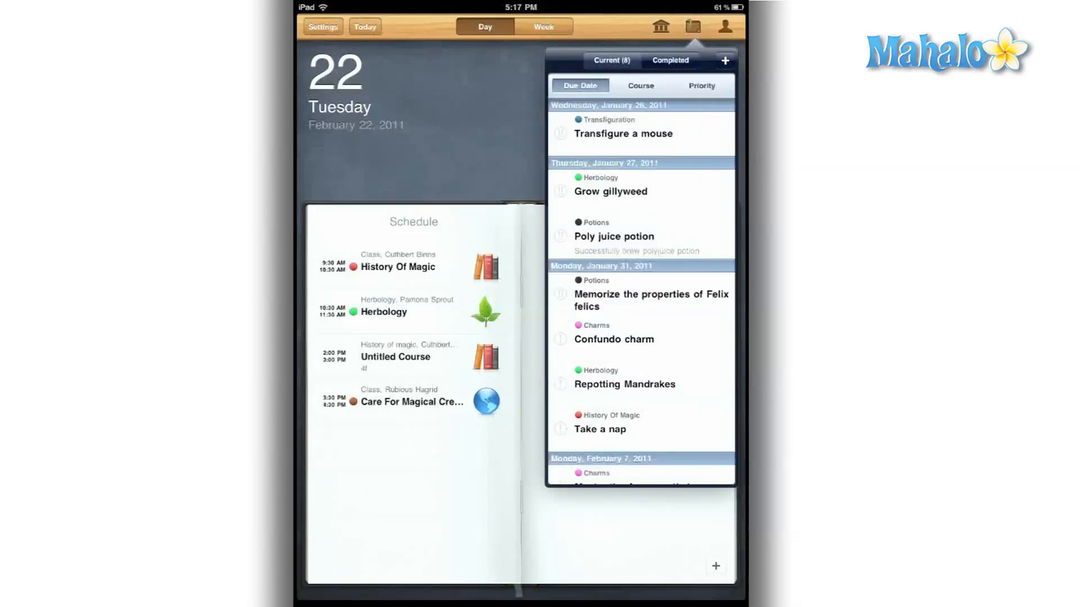
click(701, 85)
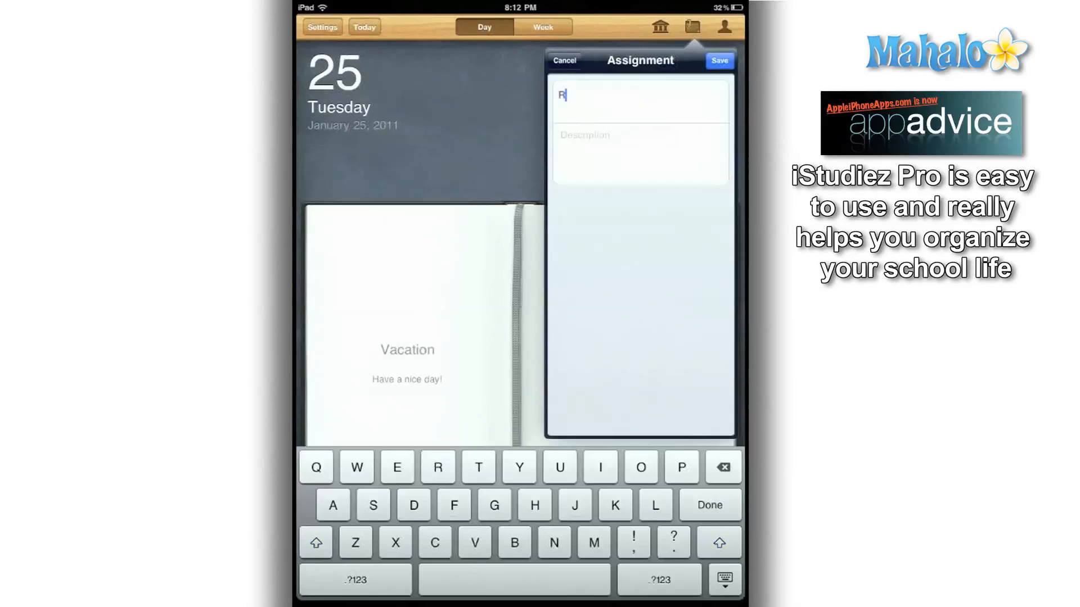
Title the new assignment 'Read chapter 21' and finish entering it
text(ead chapte)
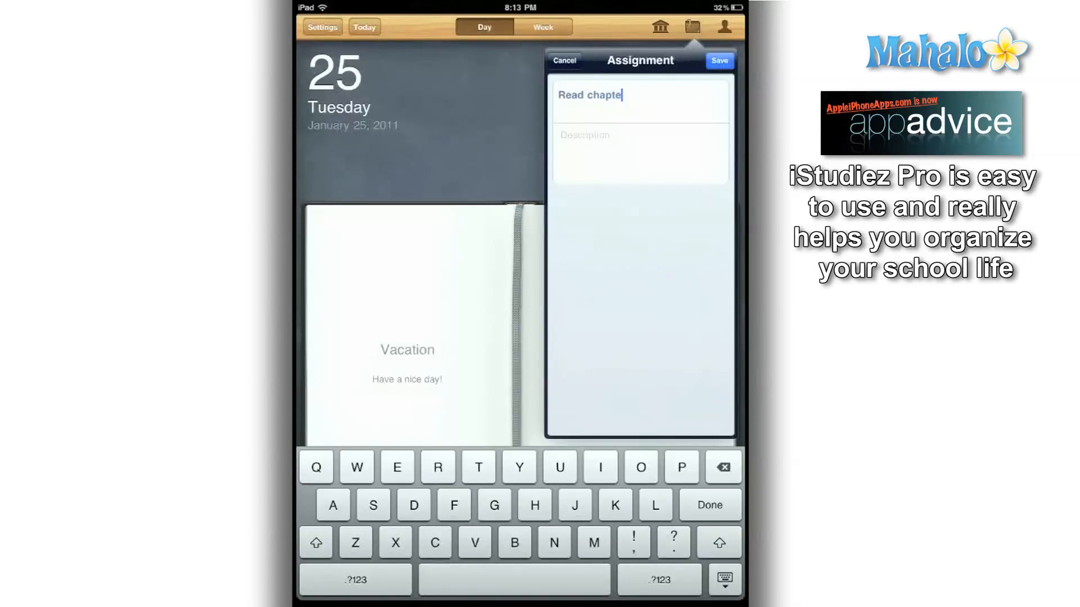
click(709, 505)
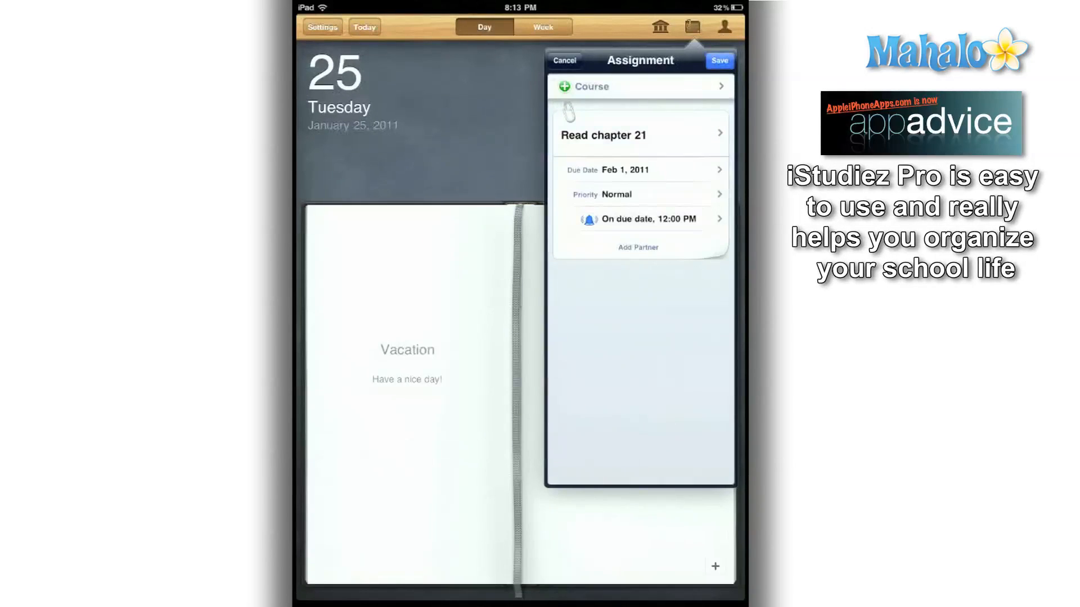
click(637, 247)
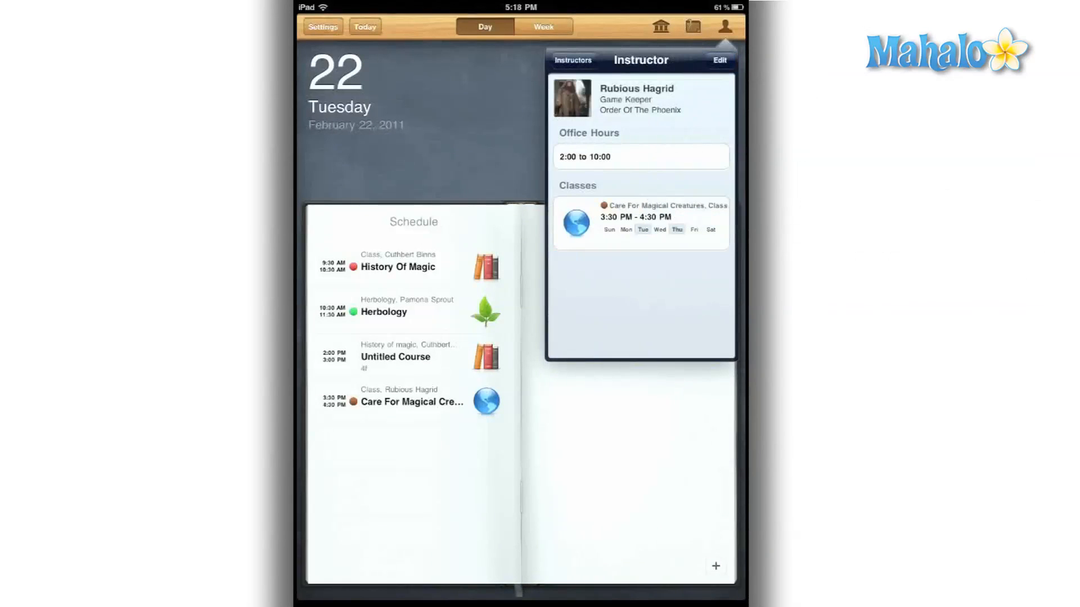
click(719, 60)
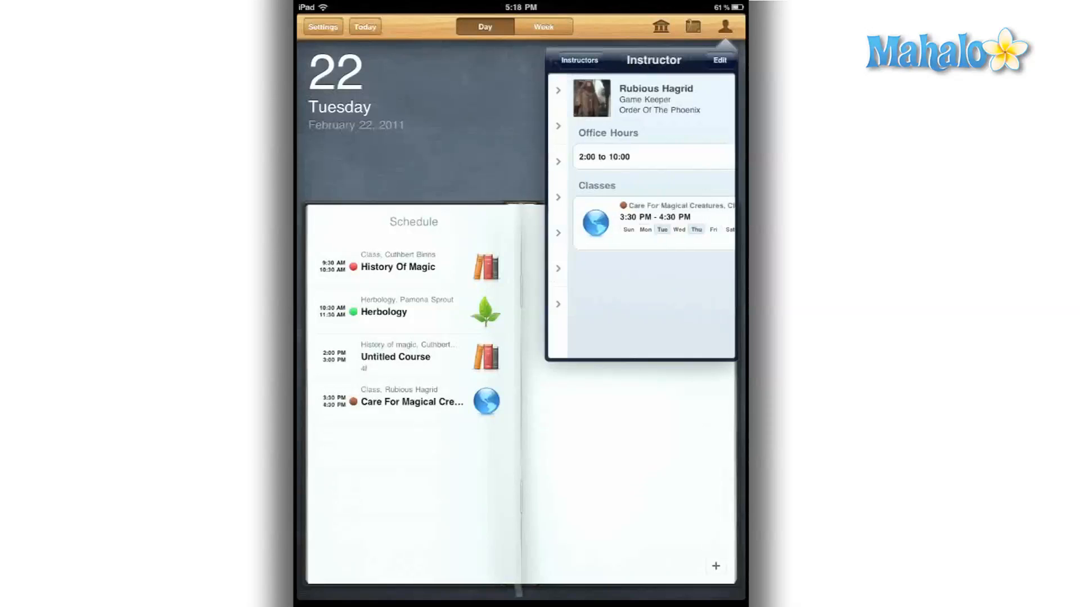
click(579, 60)
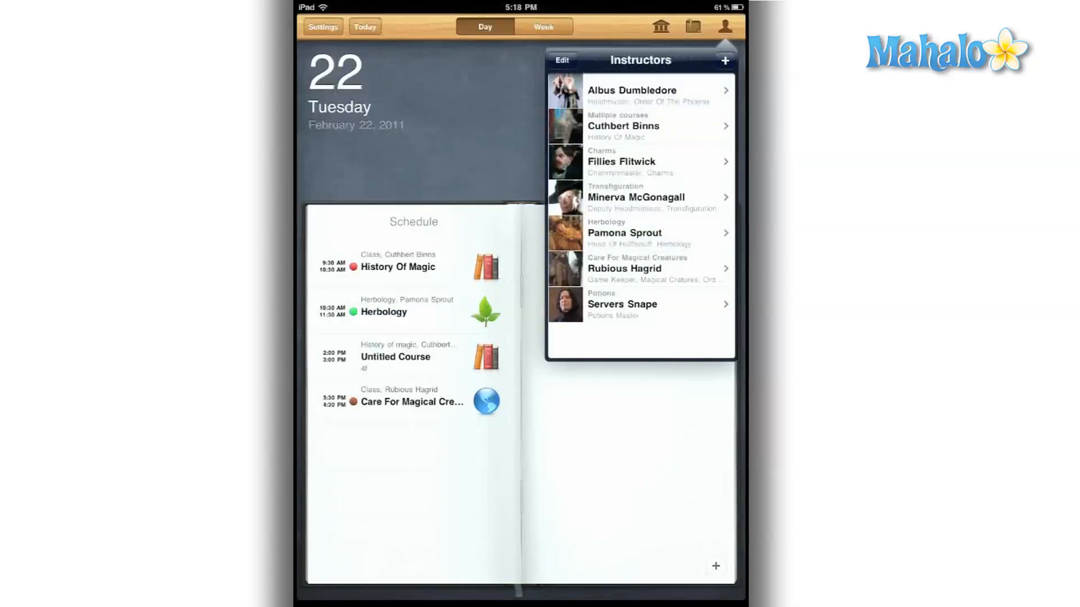
click(635, 197)
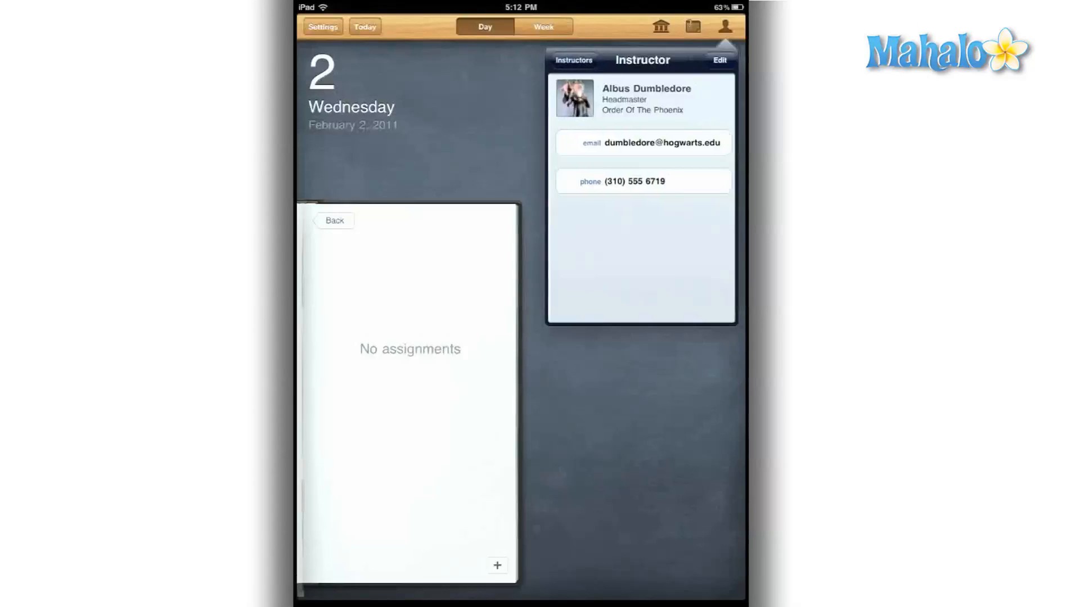
click(573, 60)
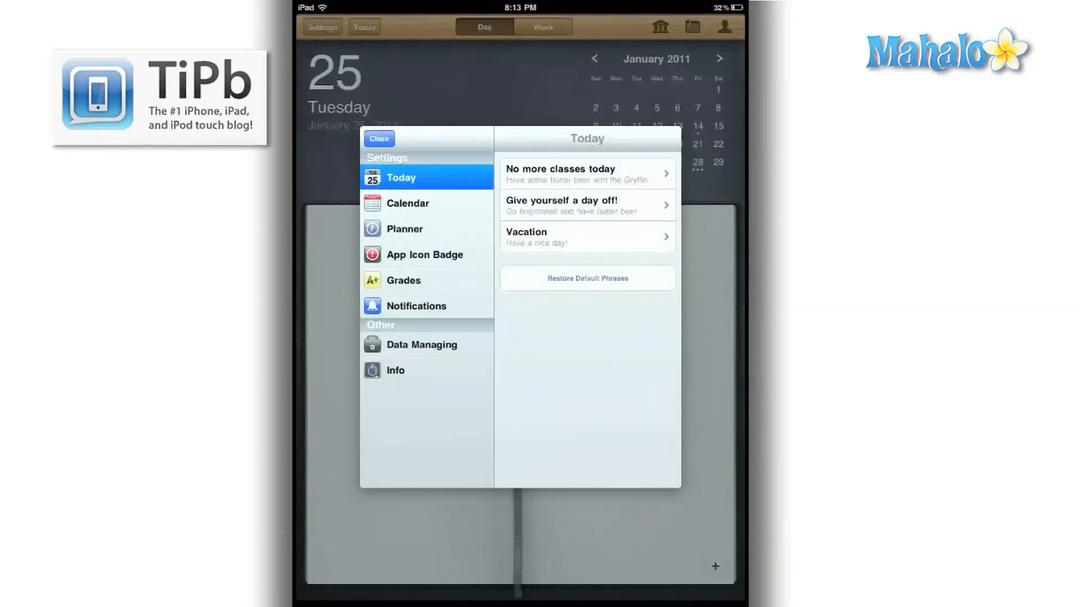
Try emailing a data backup, dismiss the No Mail Accounts alert, and view Calendar settings
click(422, 344)
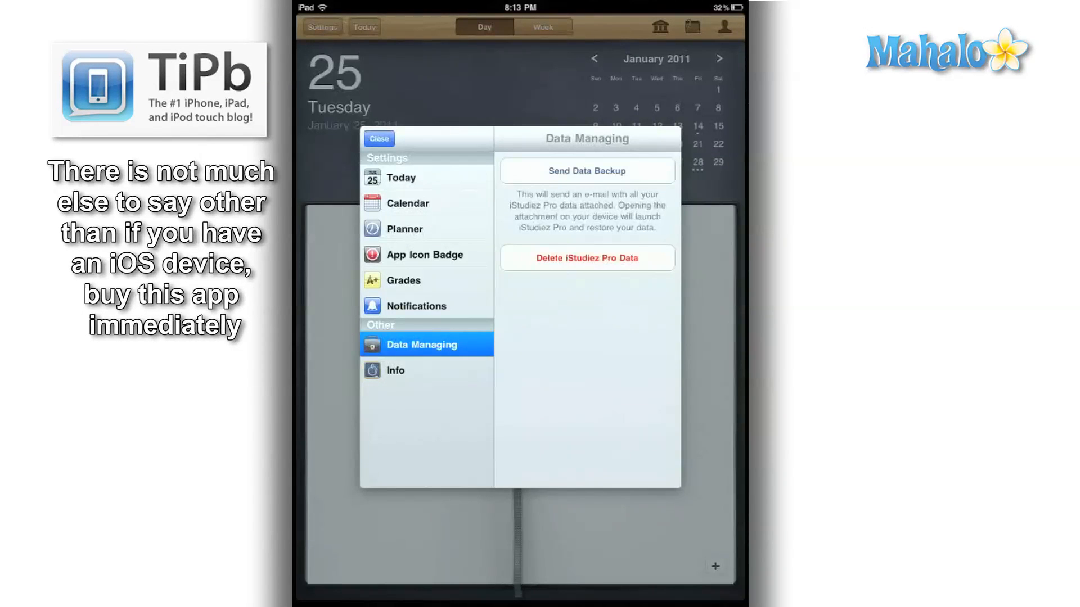
click(587, 171)
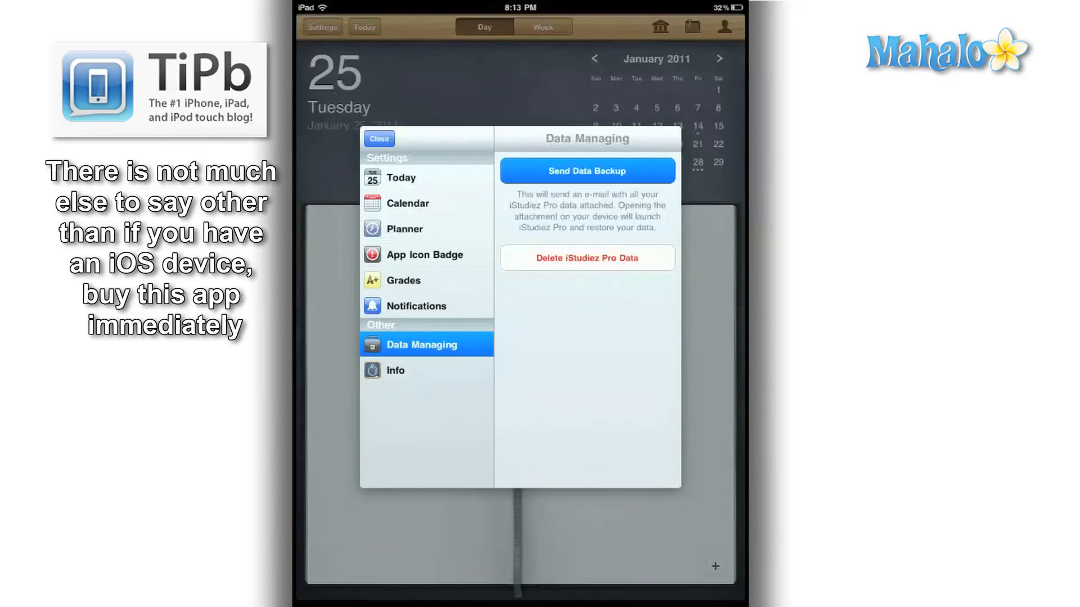
click(586, 170)
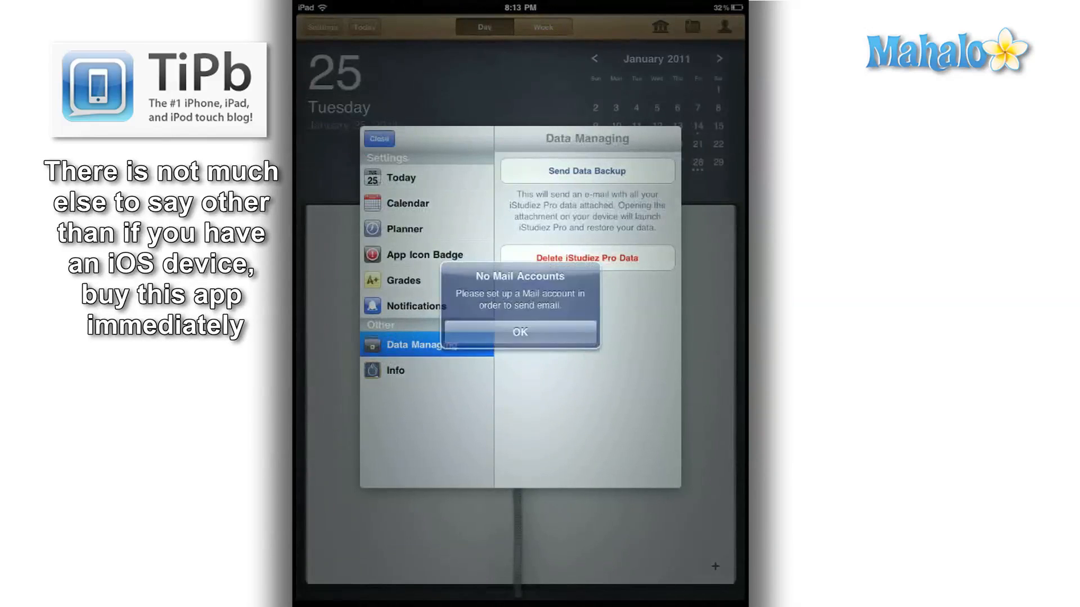
click(519, 332)
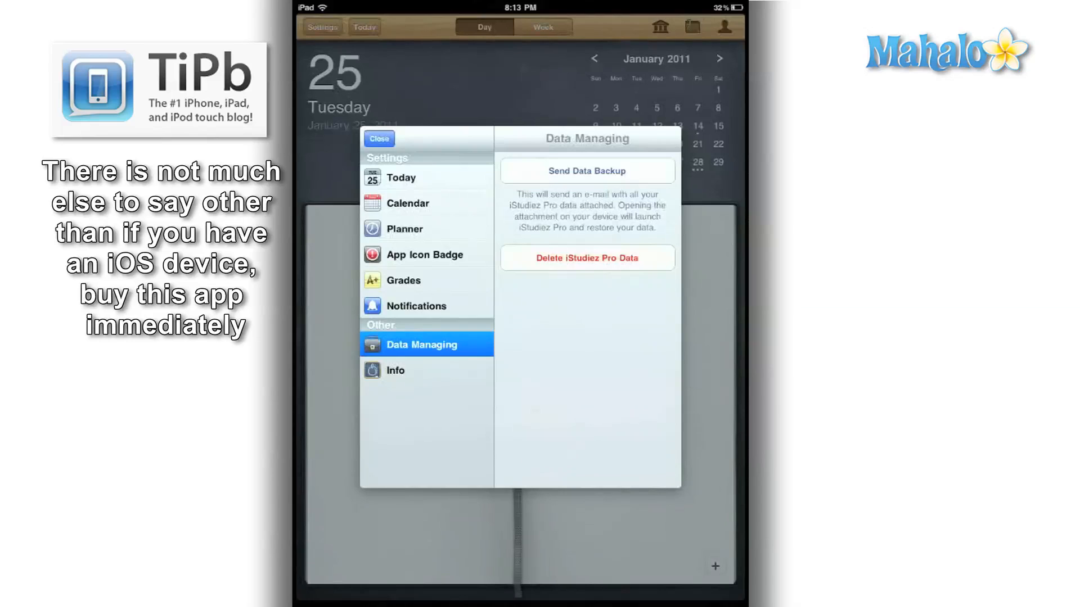
click(408, 203)
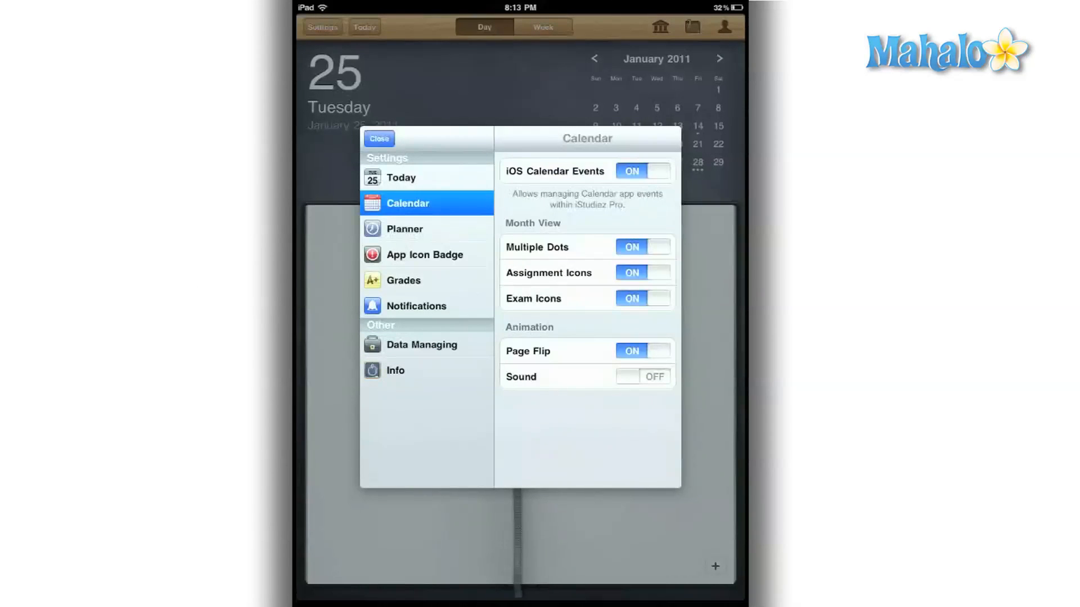
click(378, 138)
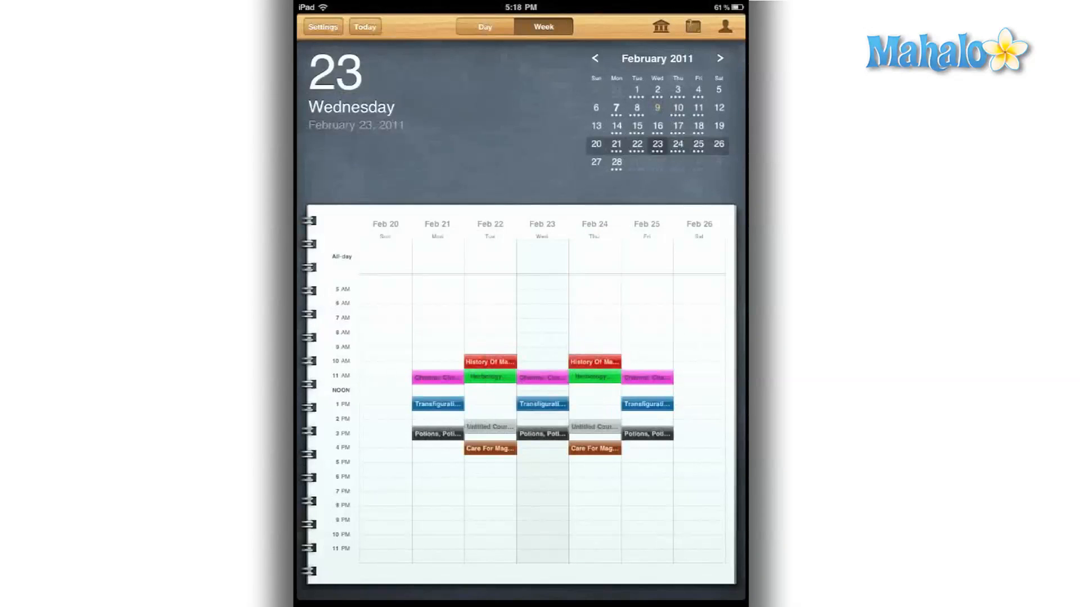
Show the February 23 day view, check saved holidays, and list the instructors
click(485, 27)
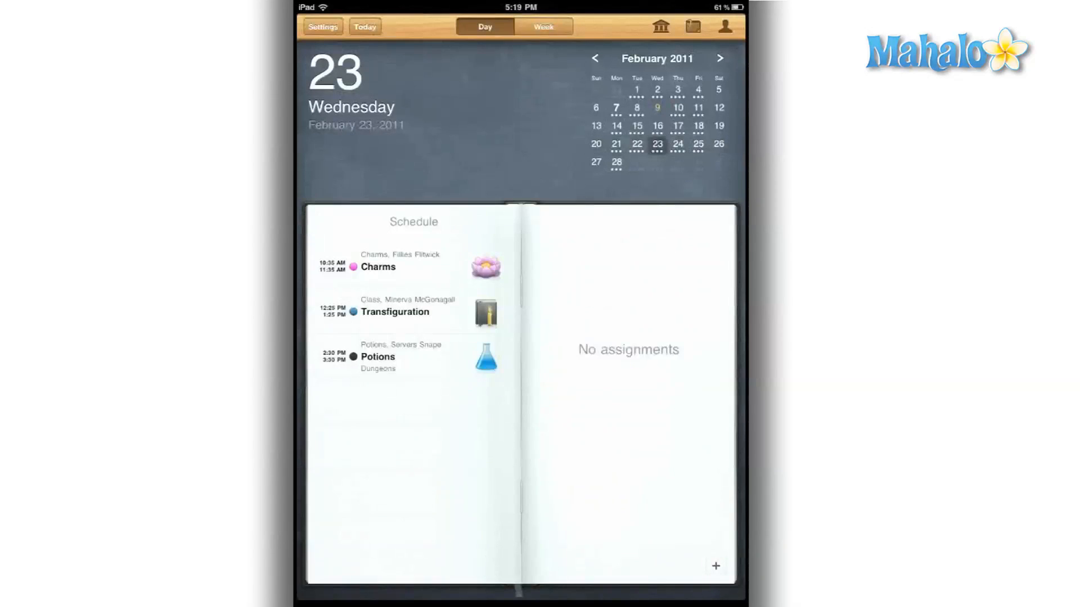
click(659, 27)
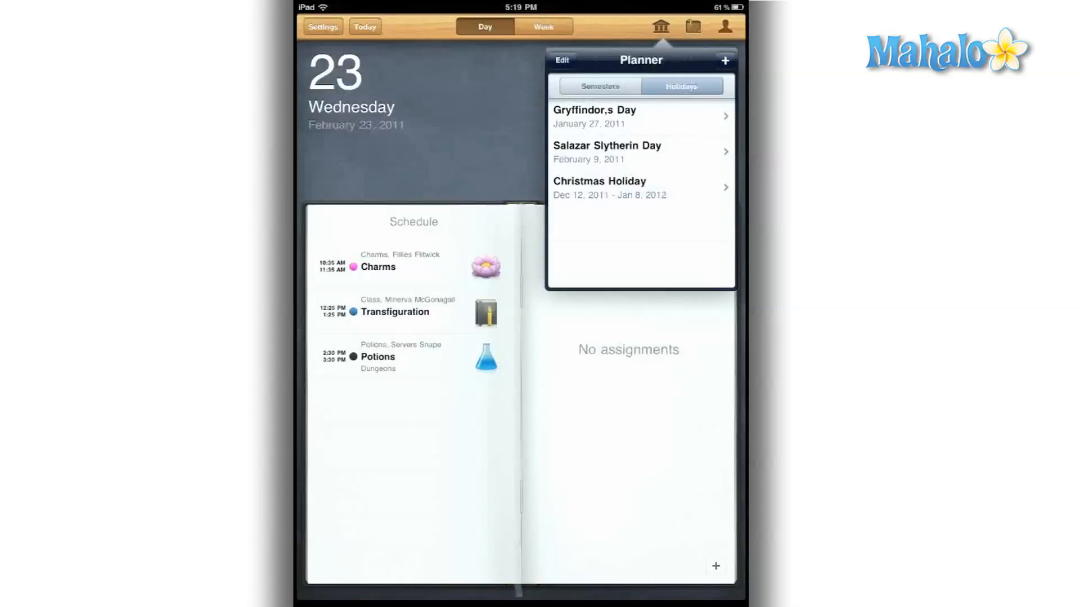
click(606, 153)
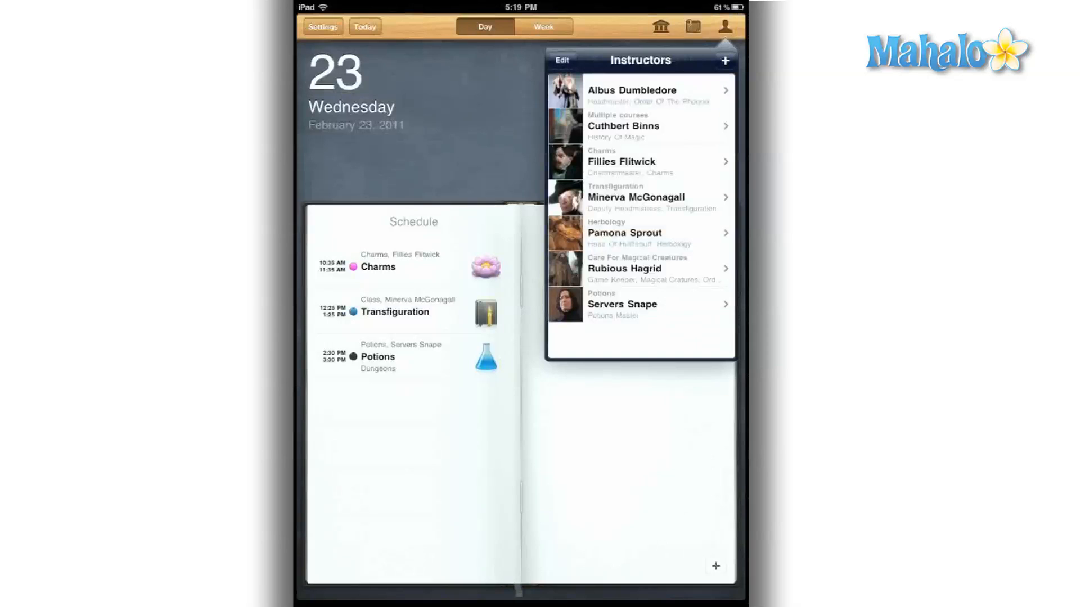
click(631, 89)
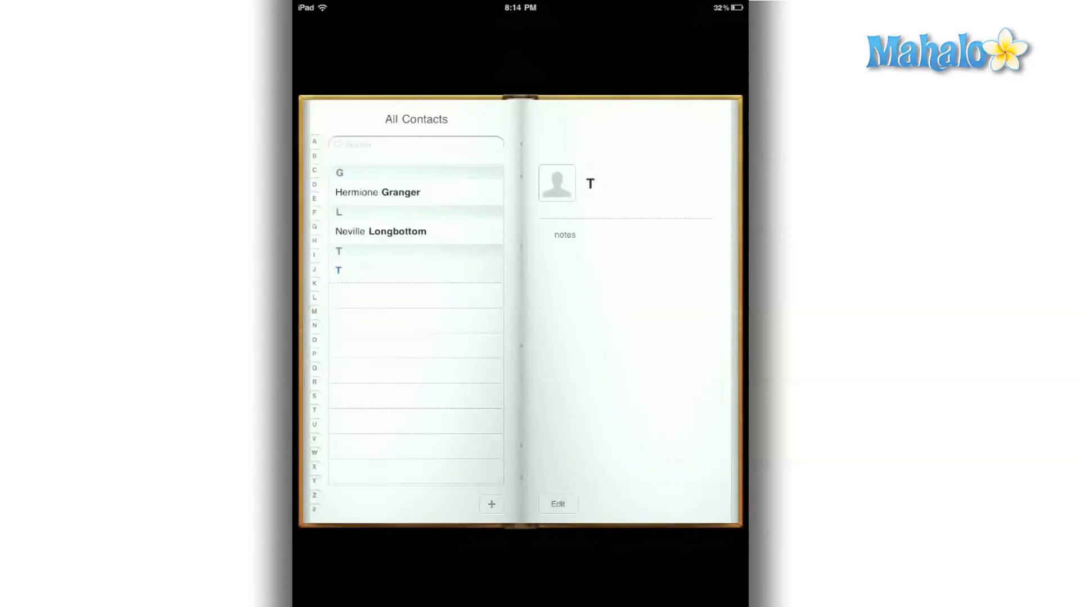
View the first contact's details, then go home and relaunch iStudiez Pro
click(378, 192)
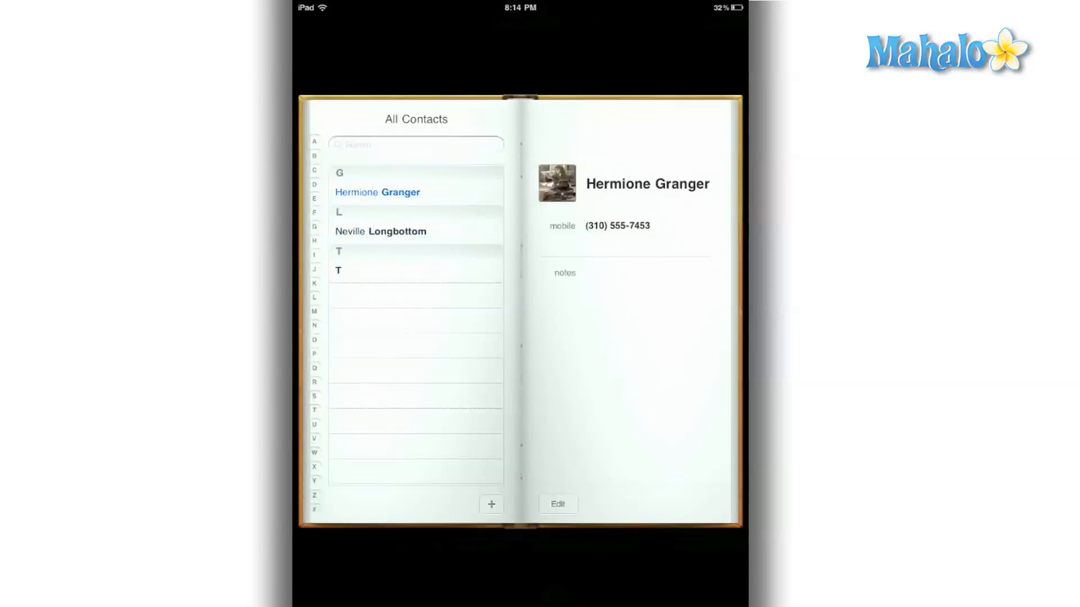
key(home)
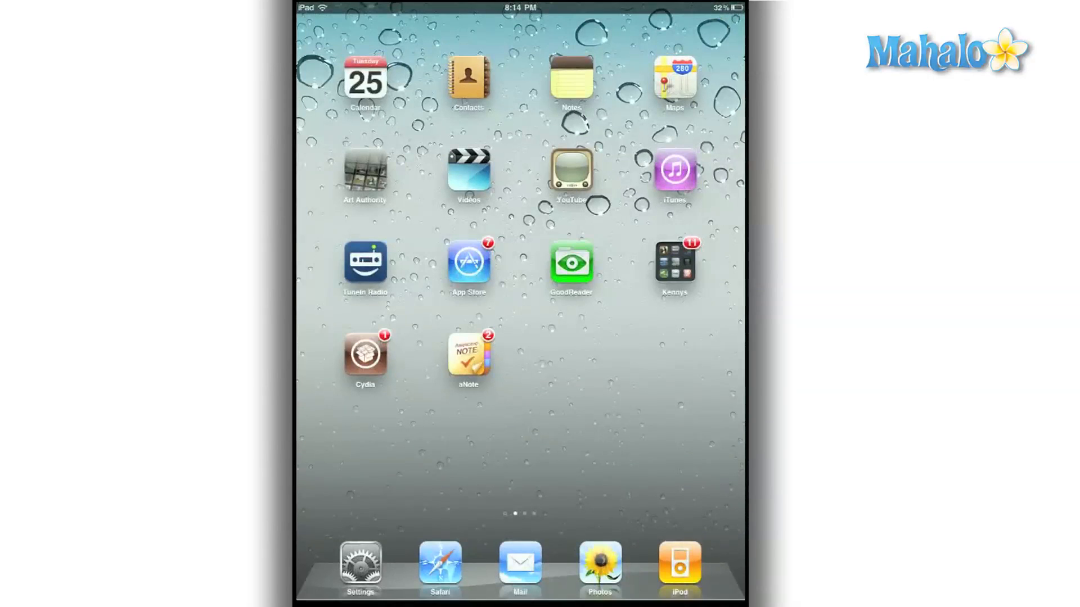
click(674, 267)
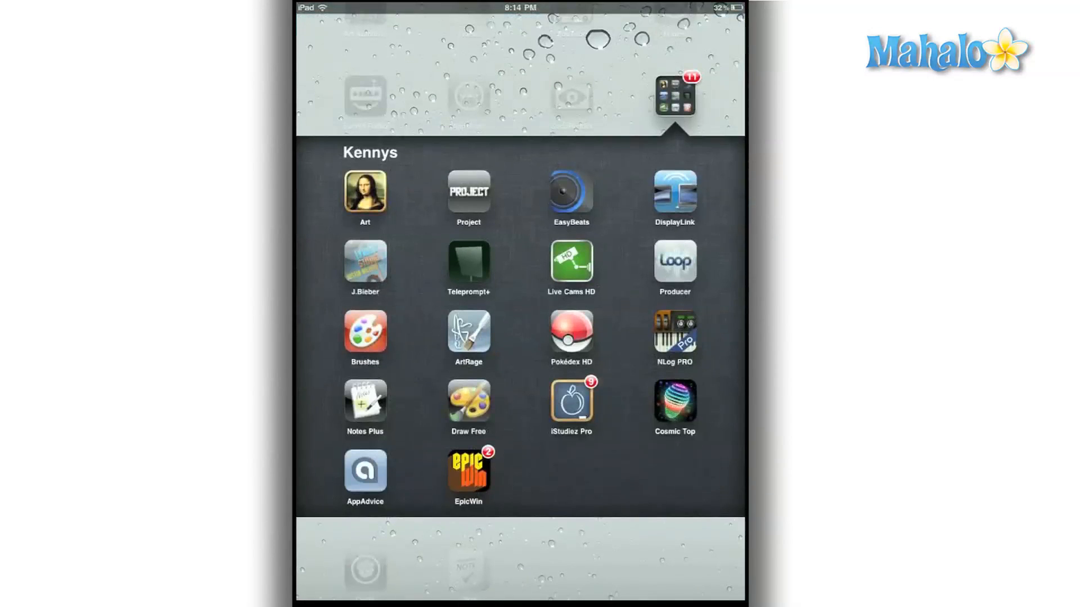
click(571, 406)
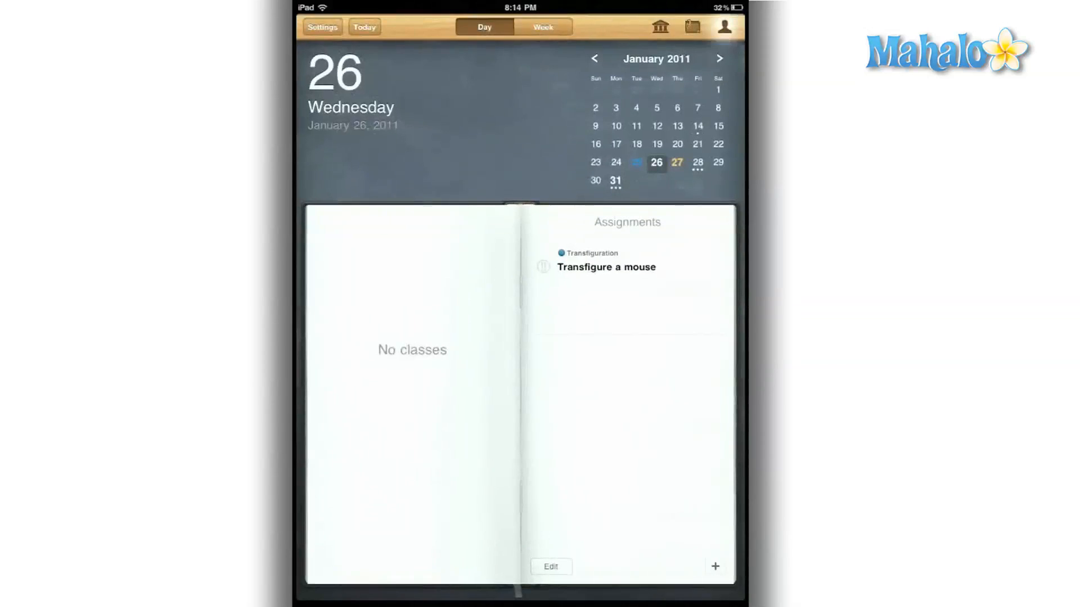
Browse instructors, check the week's Charms class, then add a blank instructor entry
click(724, 27)
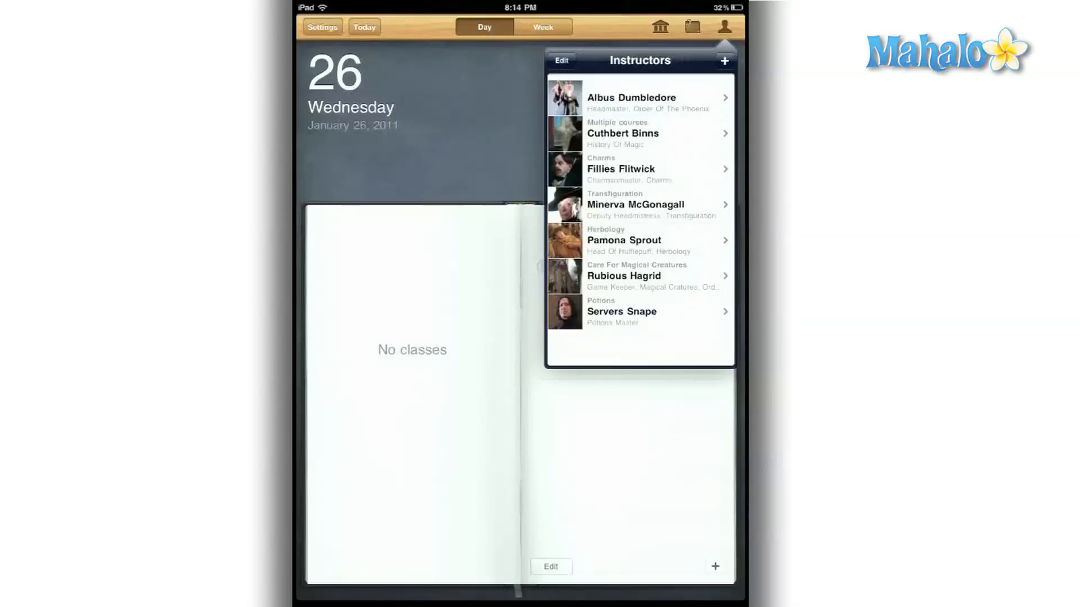
click(691, 27)
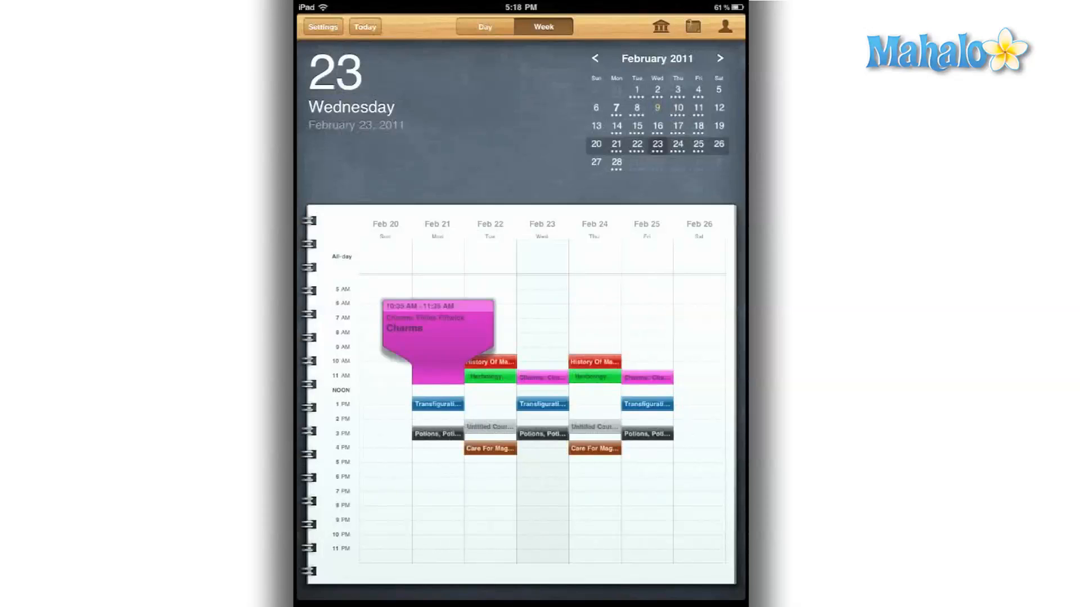
click(438, 404)
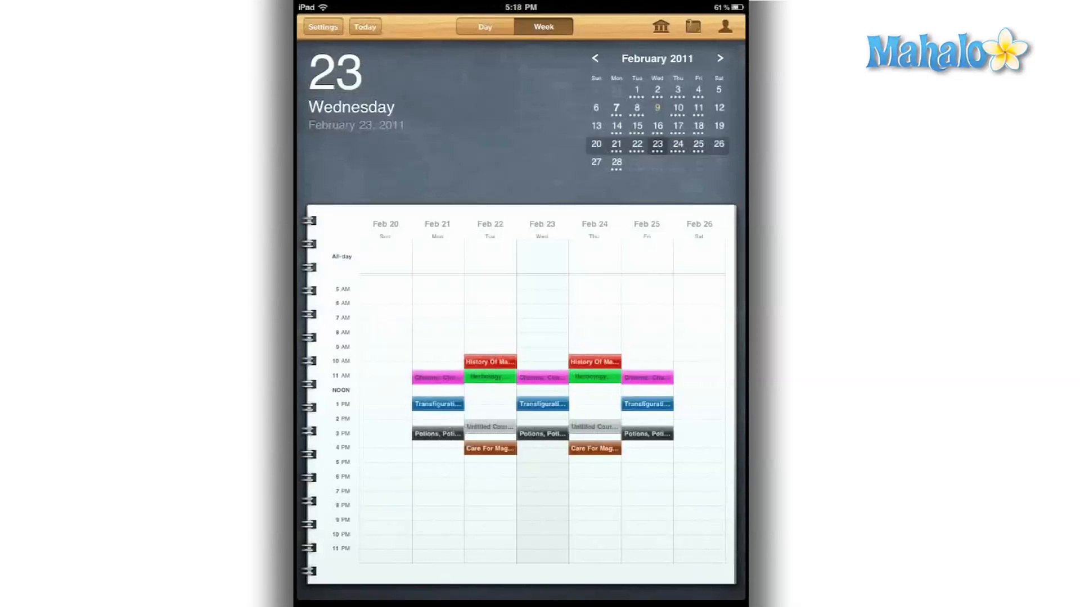
click(724, 26)
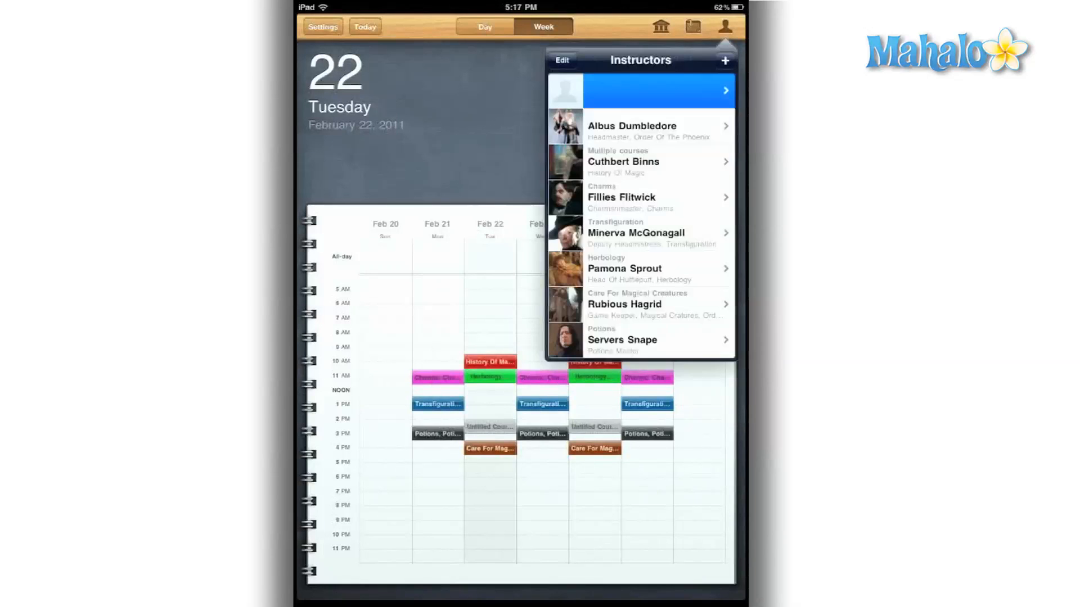